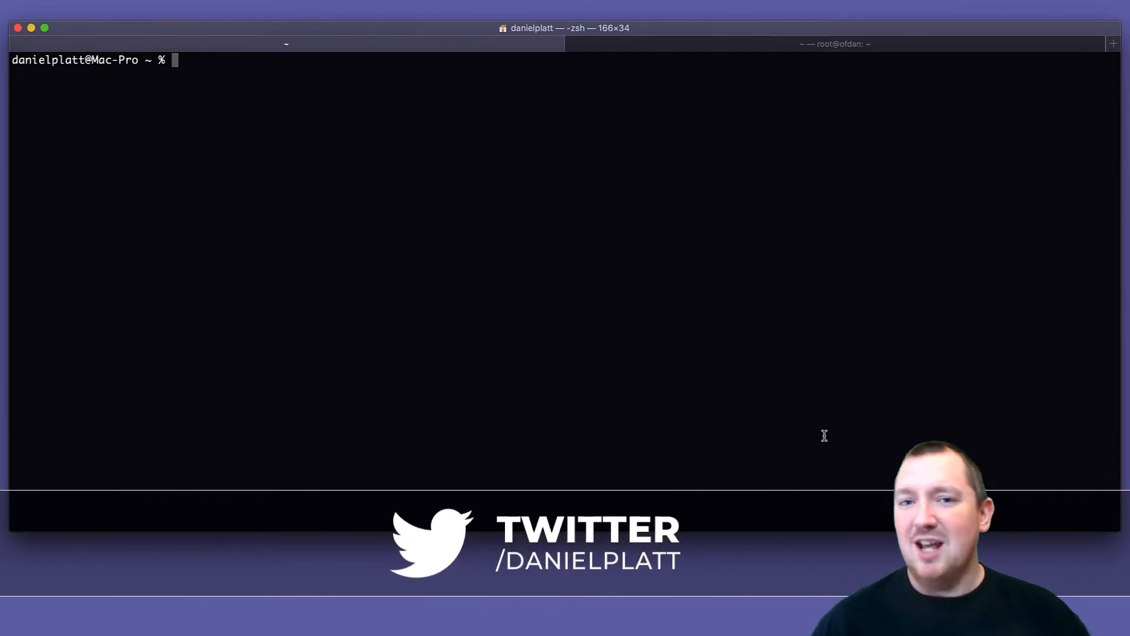
Run nginx -t locally and highlight the /usr/local/etc/nginx/nginx.conf path reported as syntax ok
text(n)
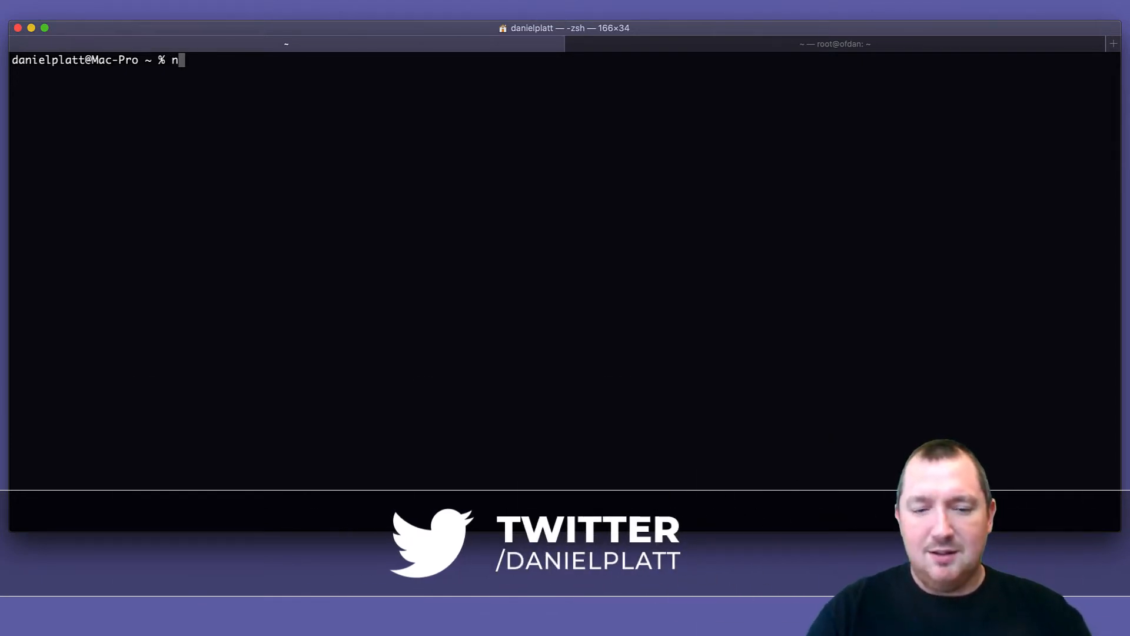
text(ginx -t)
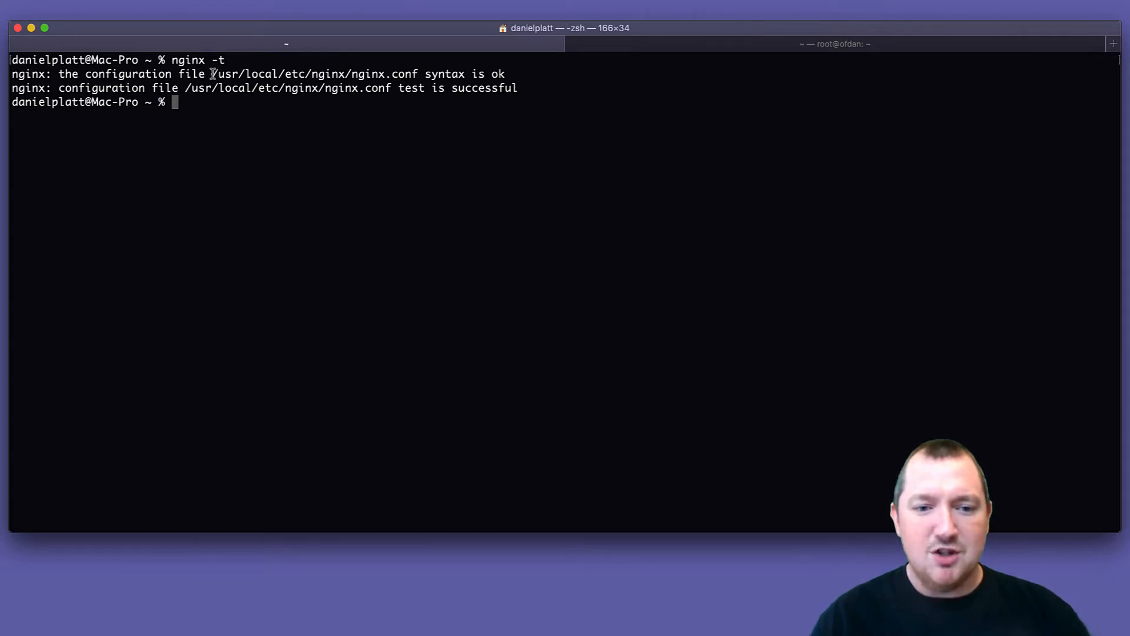
double_click(313, 73)
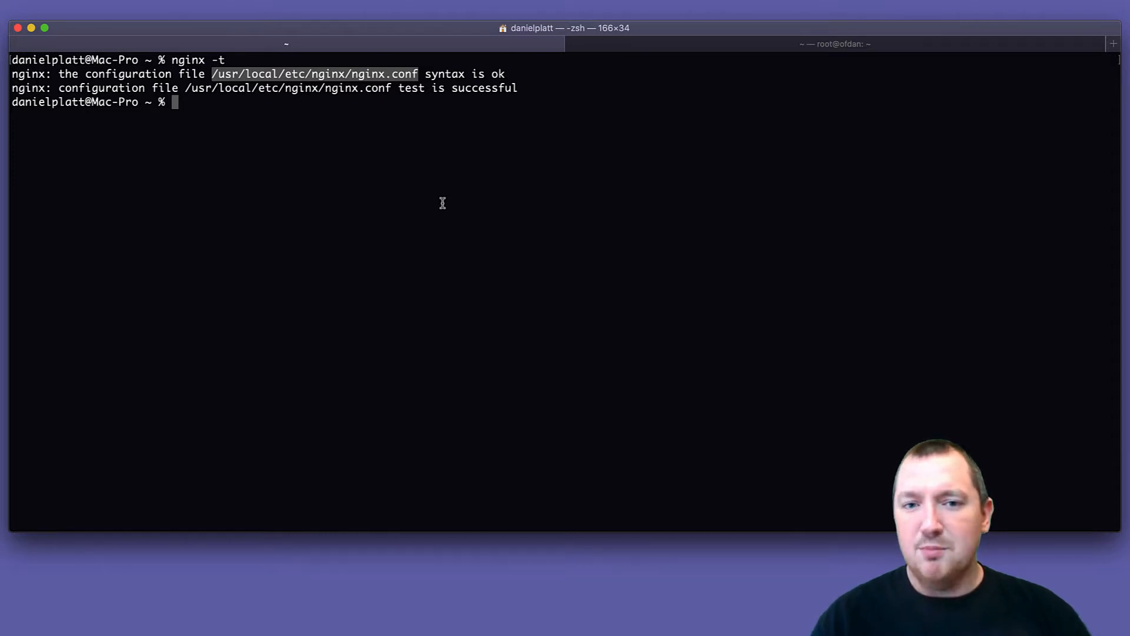
mouse_move(608, 53)
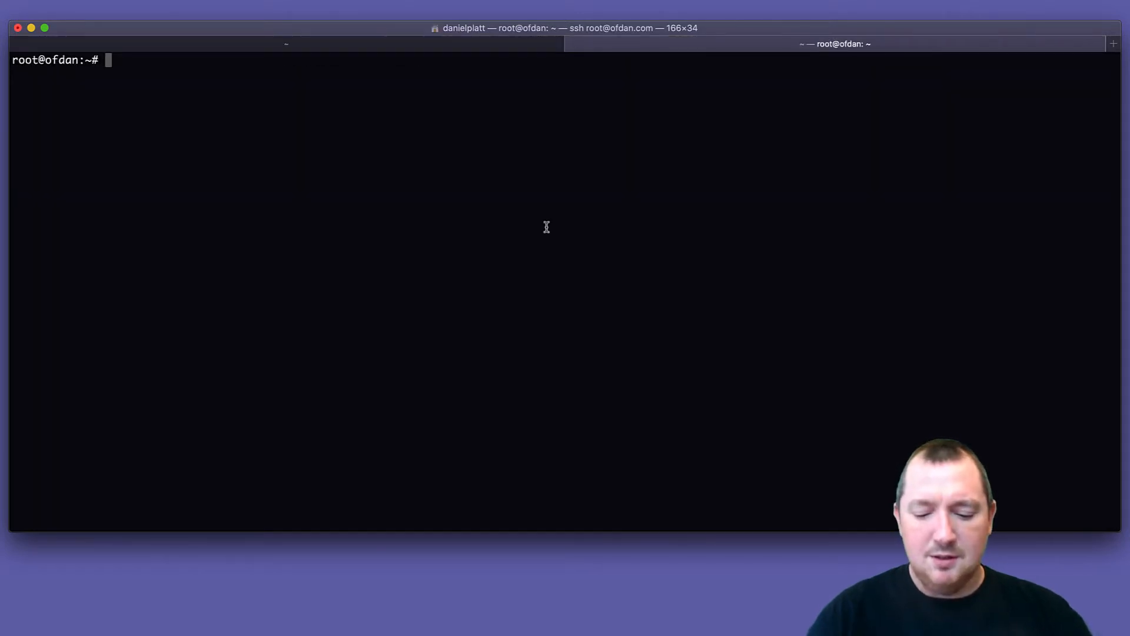
Run nginx -t on the remote ssh session, getting a conflicting server name warning and /etc/nginx/nginx.conf passing
text(nginx -t)
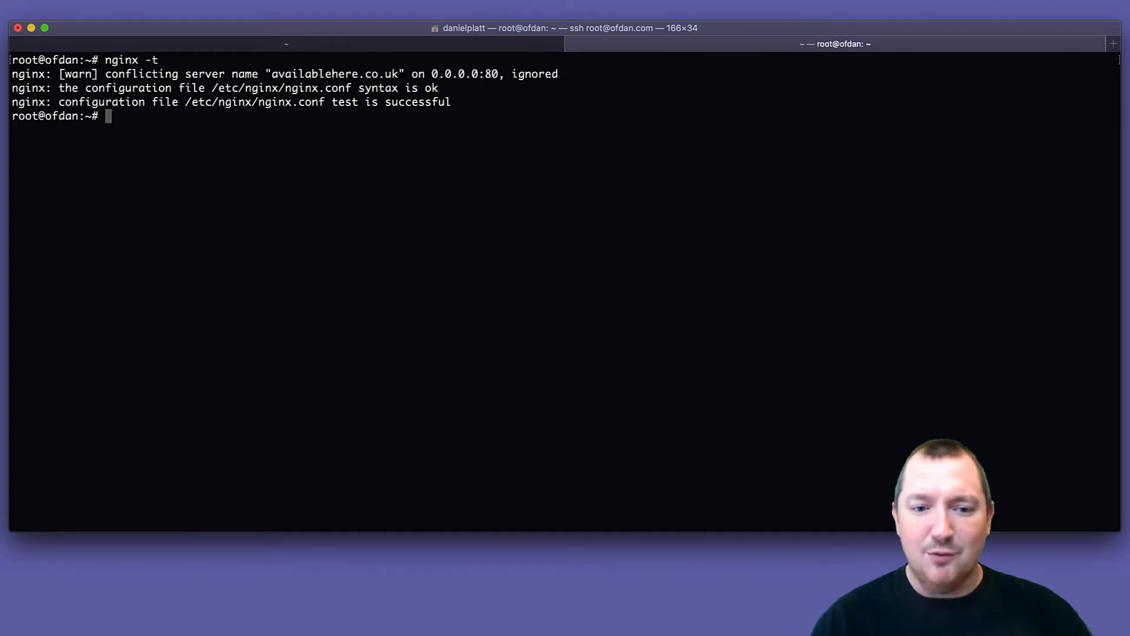
mouse_move(504, 139)
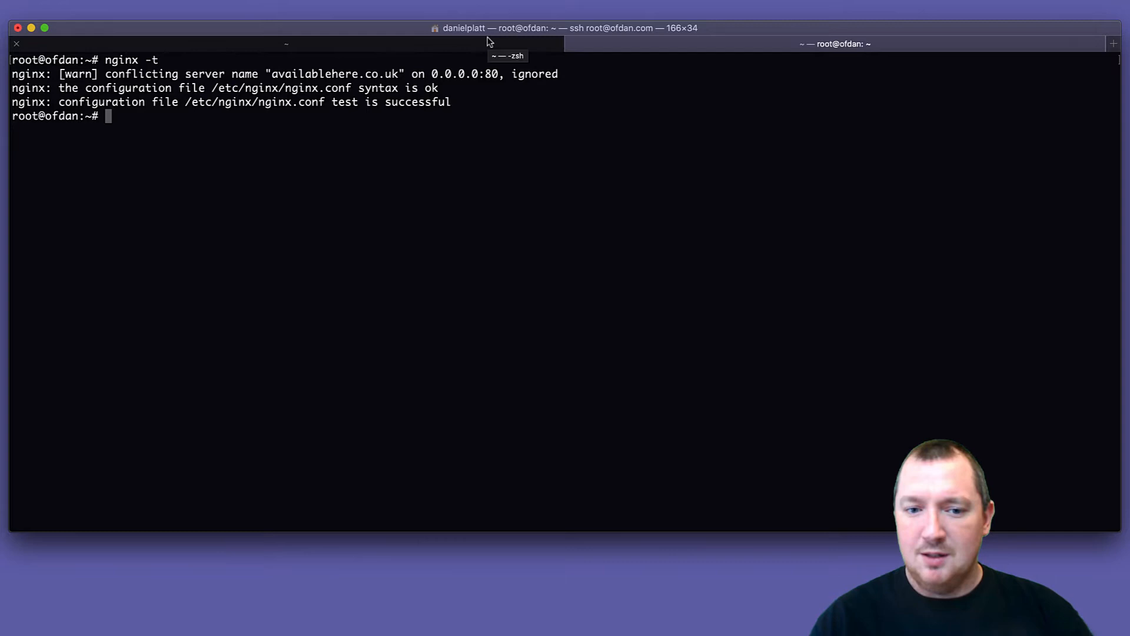
mouse_move(356, 116)
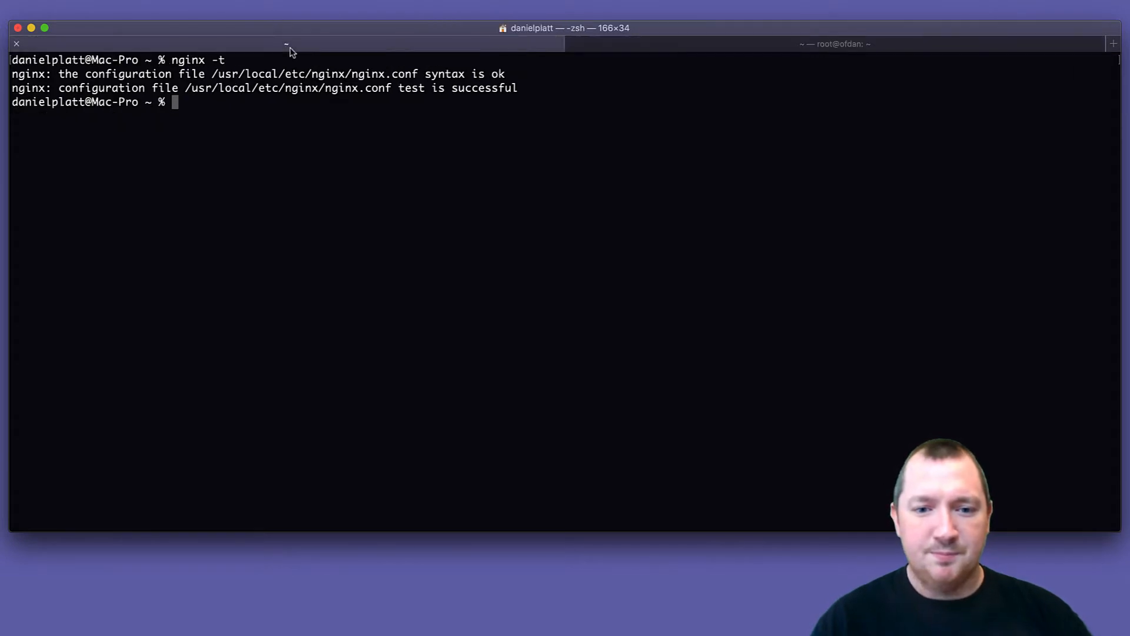
Run ls -lath /usr/local/etc/nginx locally and highlight the servers folder in the listing
text(ls -lath /usr/l)
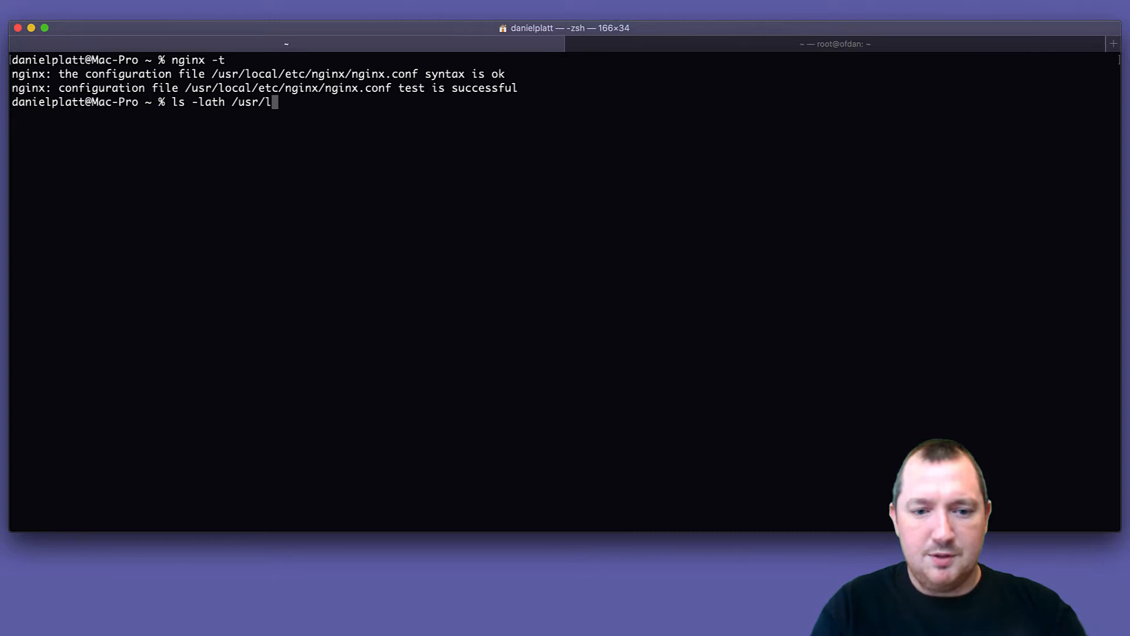
text(ocal/etc/nginx)
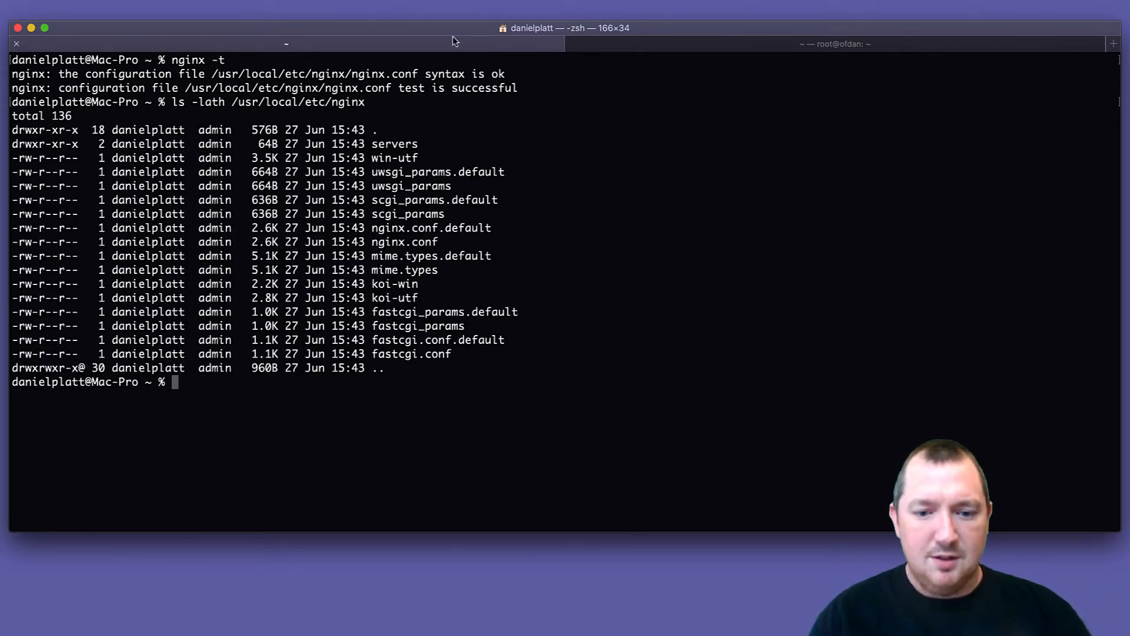
double_click(394, 144)
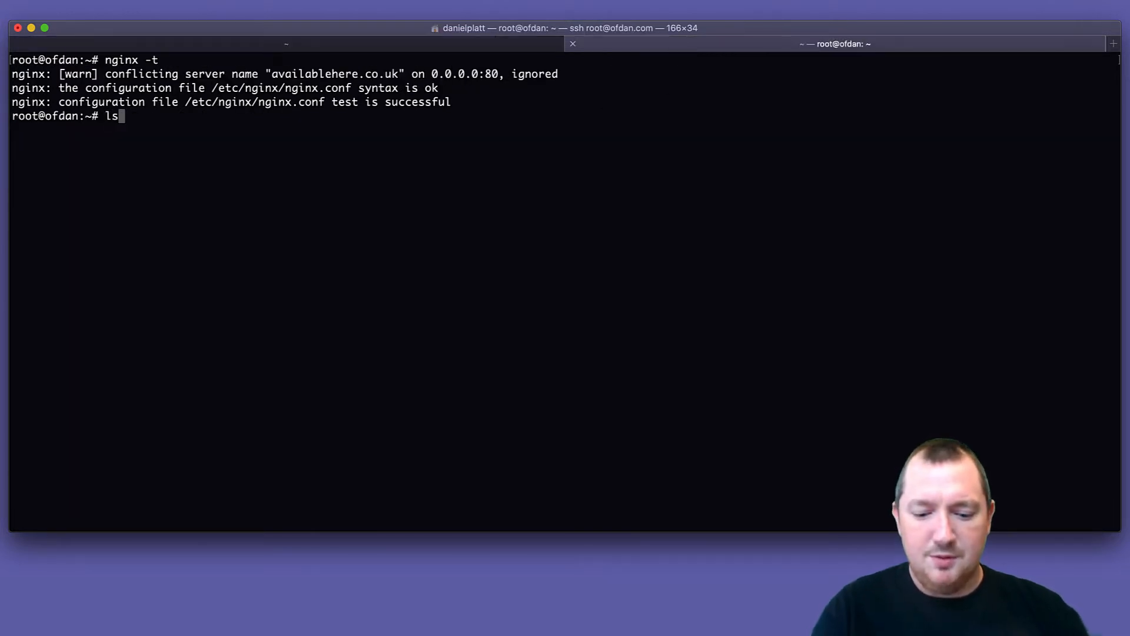
Run ls -lath /etc/nginx/ remotely, listing sites-enabled, conf.d, sites-available and nginx.conf
text(-lath /etc/nginx/)
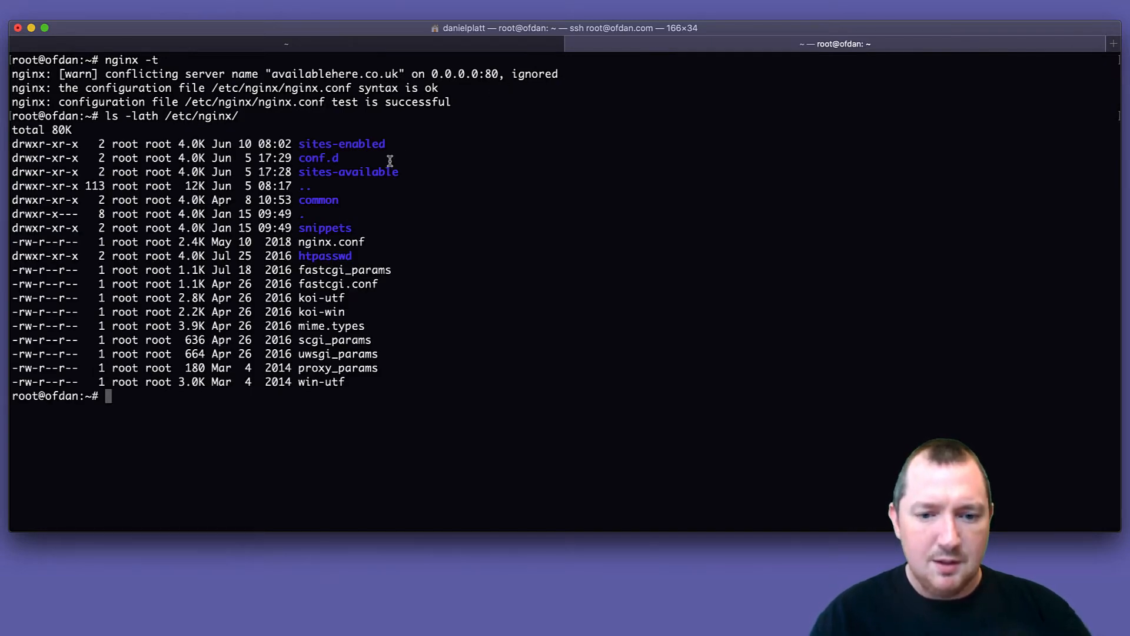
double_click(342, 143)
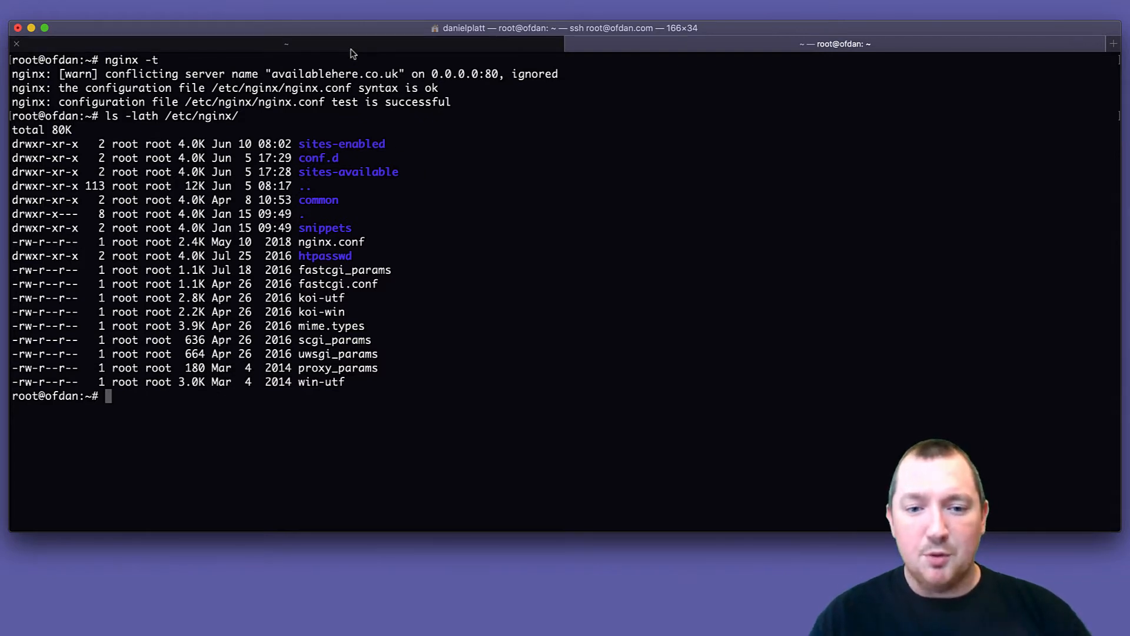
On the remote server, tail /etc/nginx/nginx.conf and grep it for its include lines
text(tail)
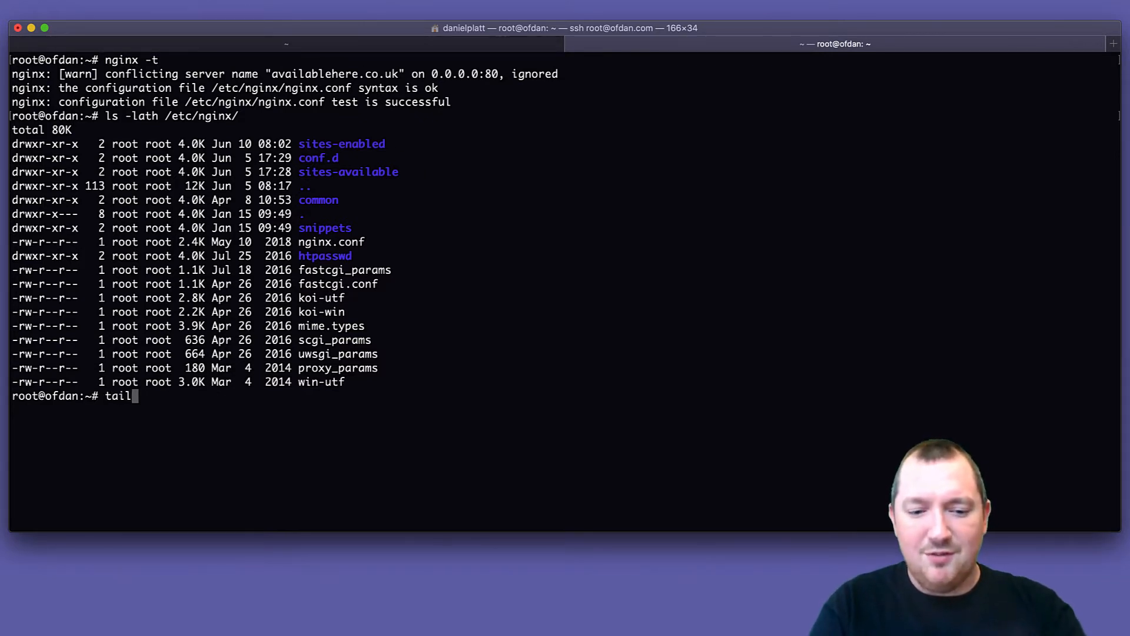
text(nginx.o)
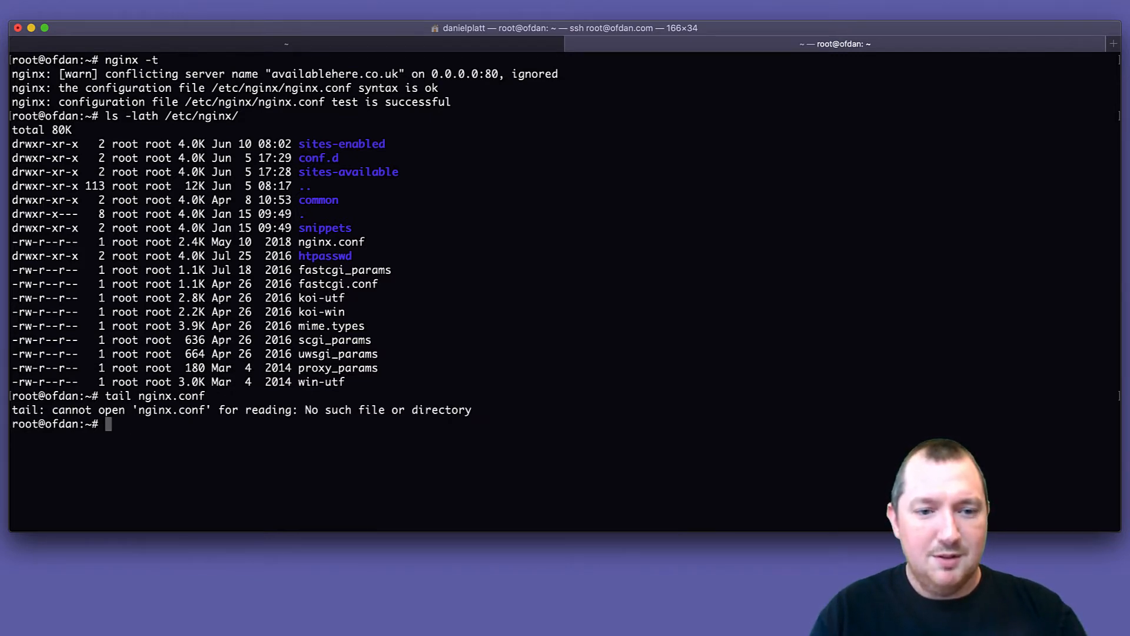
text(ls -lath /etc/nginx/)
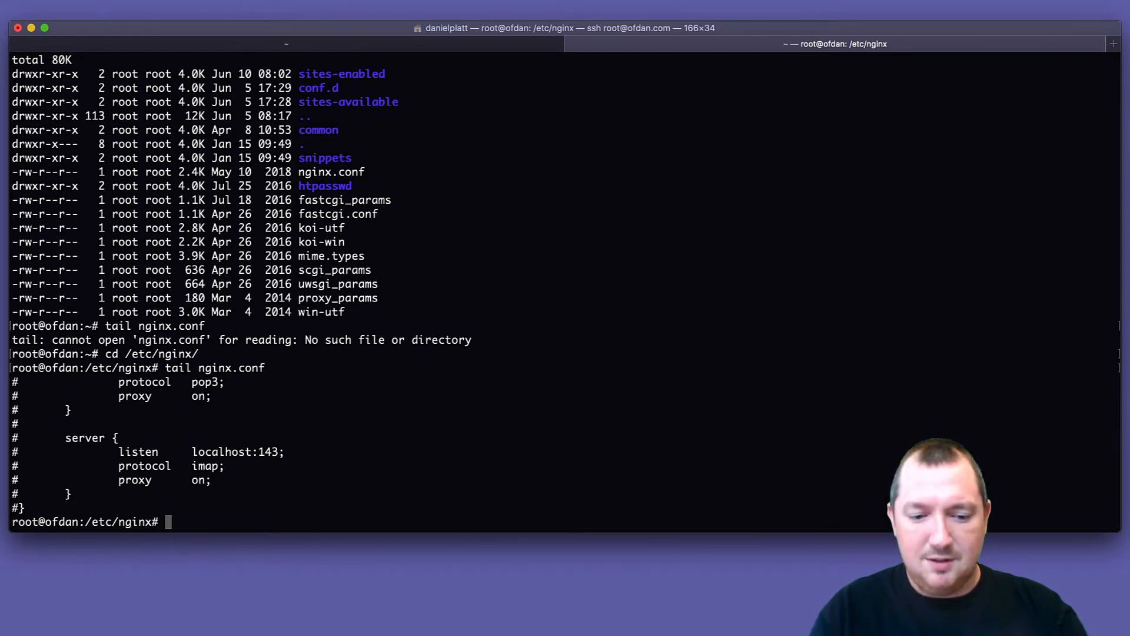
text(nginx.conf)
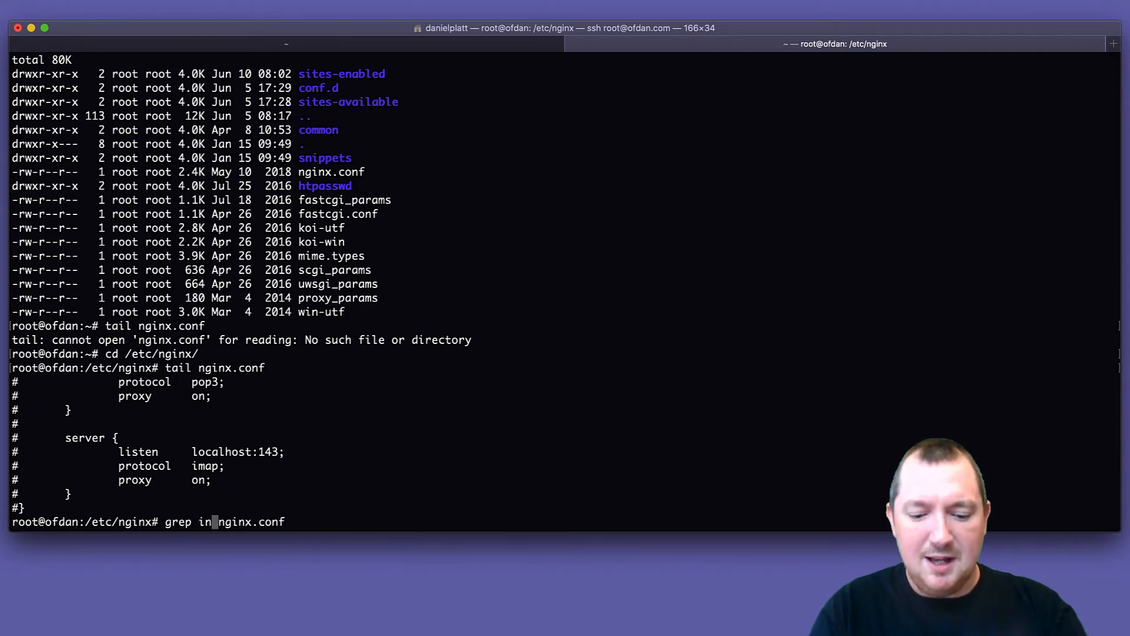
key(Return)
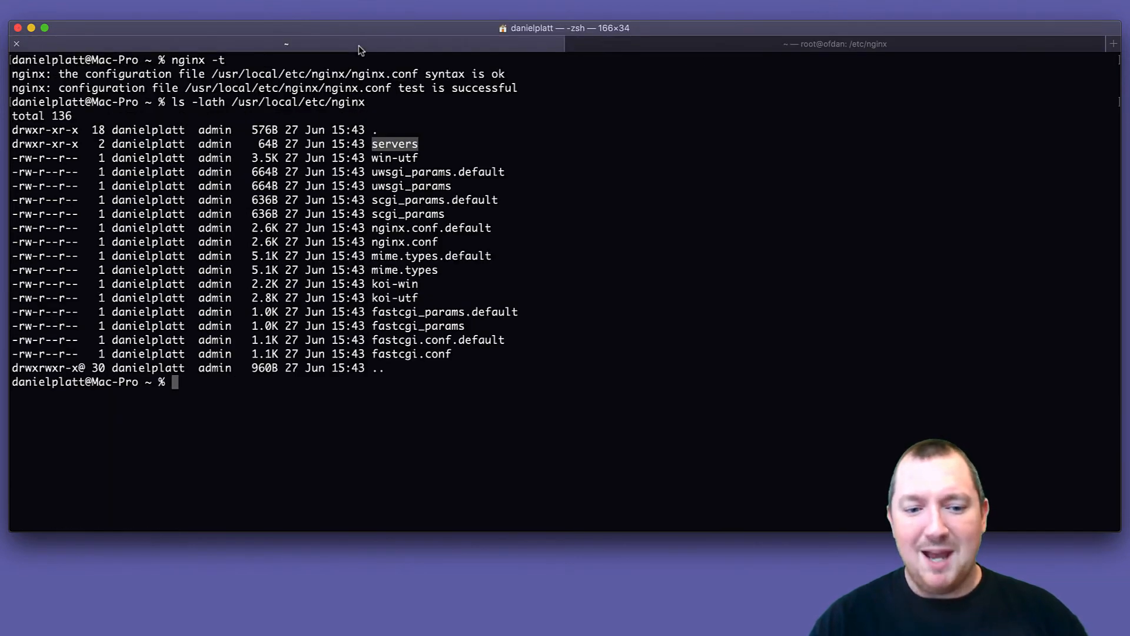
mouse_move(294, 204)
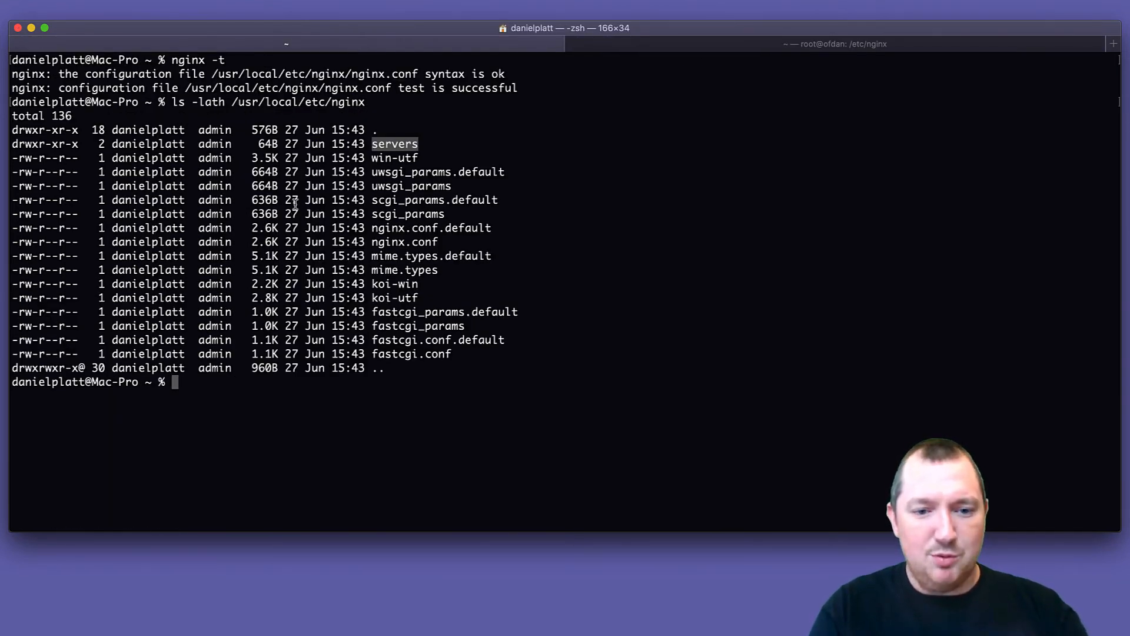
Locally cd into /usr/local/etc/nginx and grep include nginx.conf, revealing include servers/*
text(cd /us)
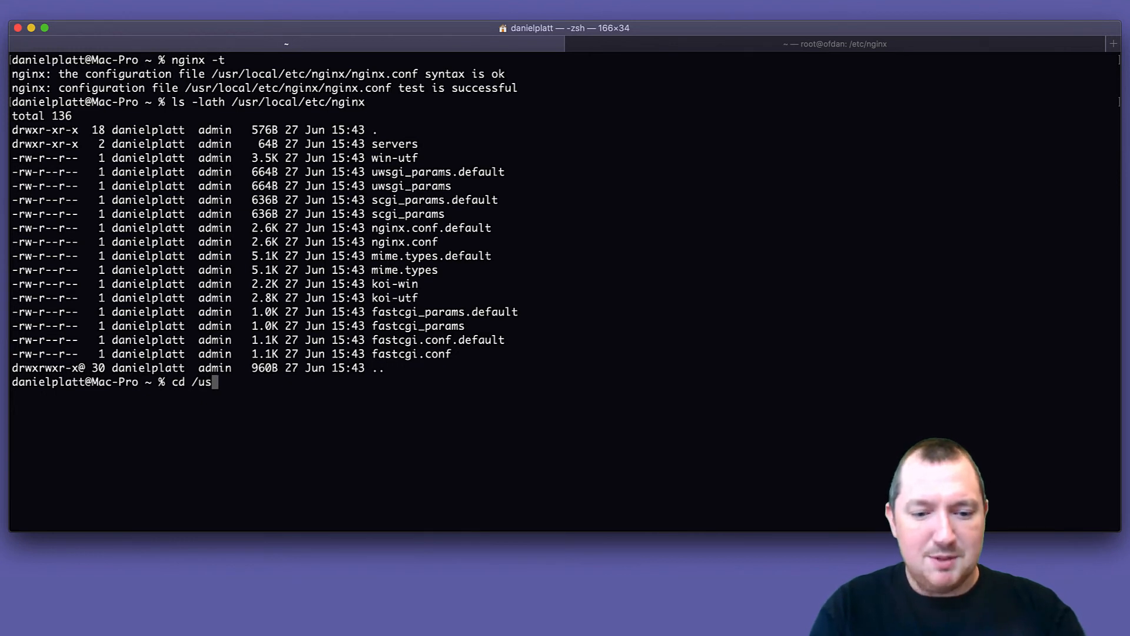
text(r/local/etc/nginx)
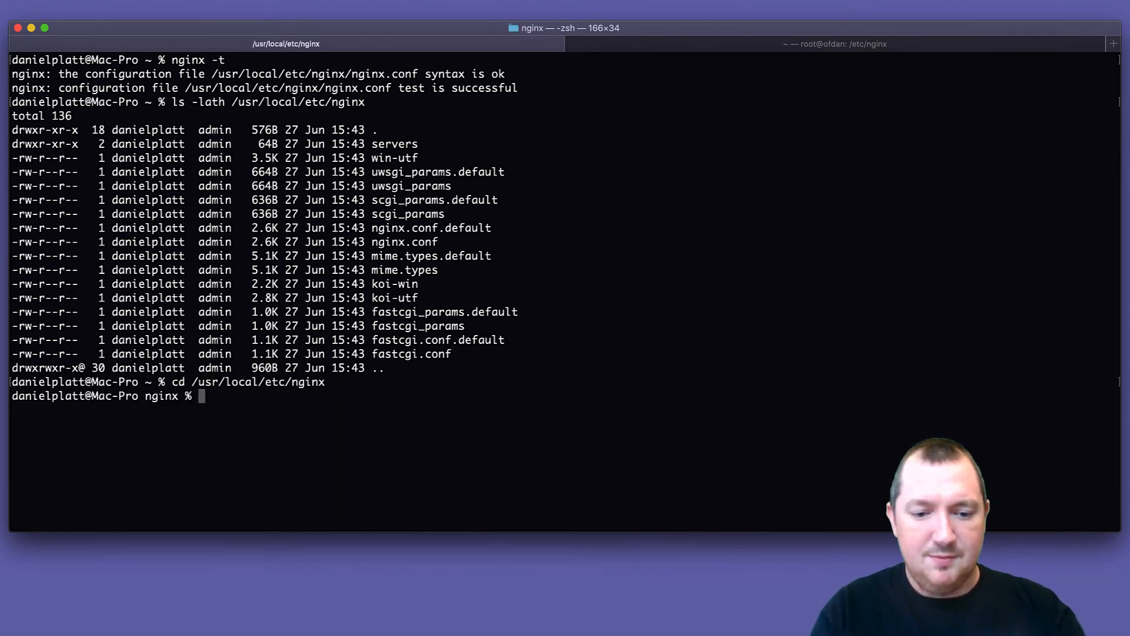
text(grep)
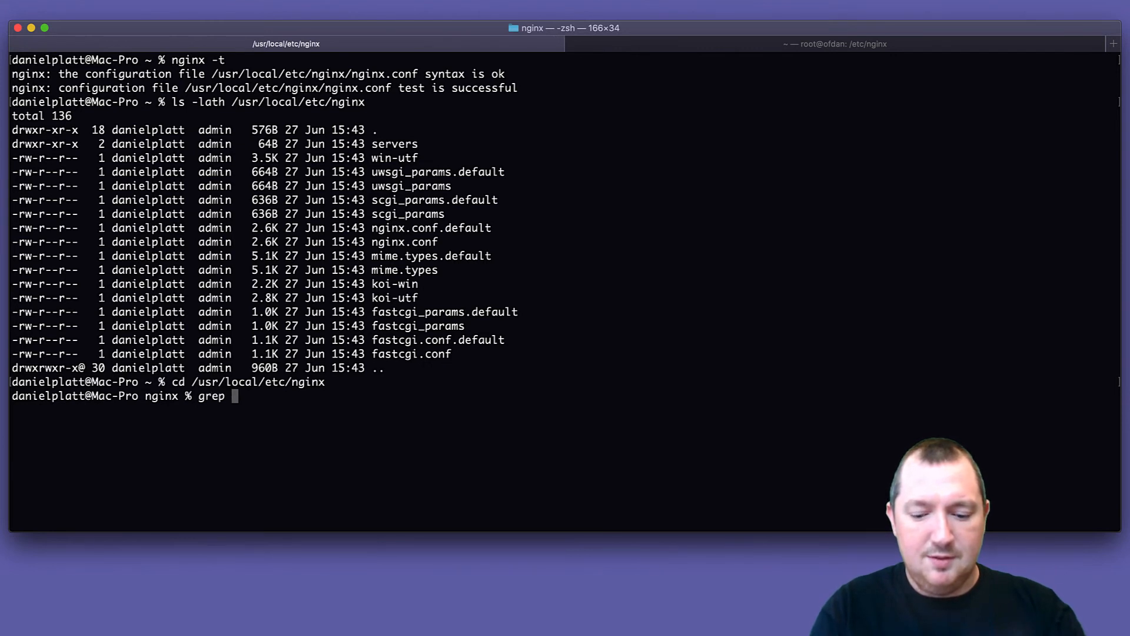
text(include nginx.conf)
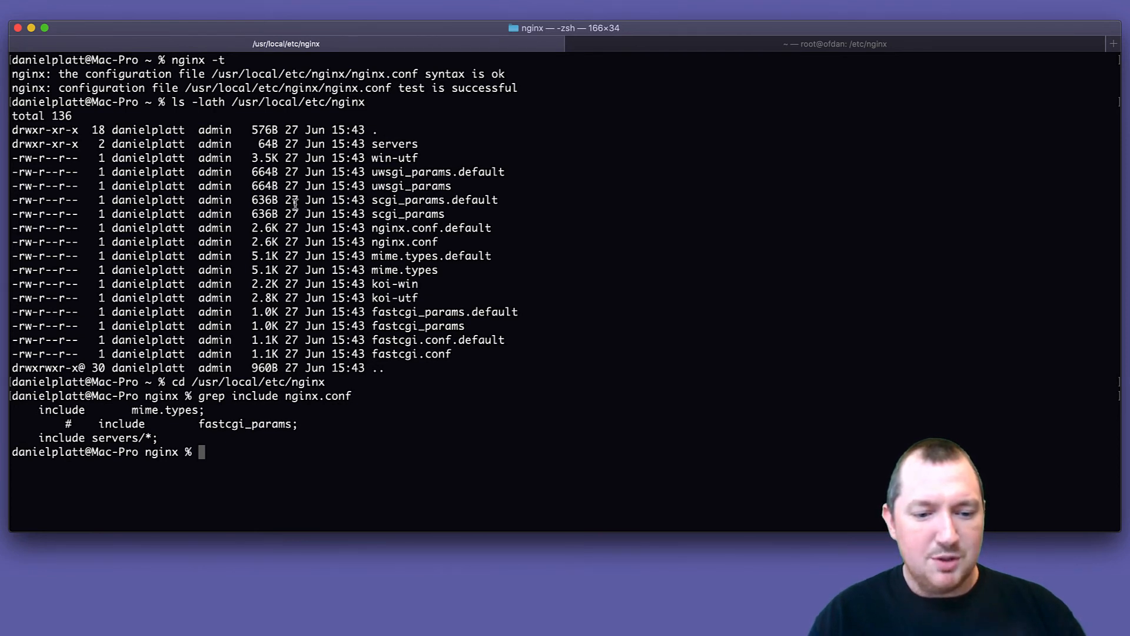
mouse_move(64, 466)
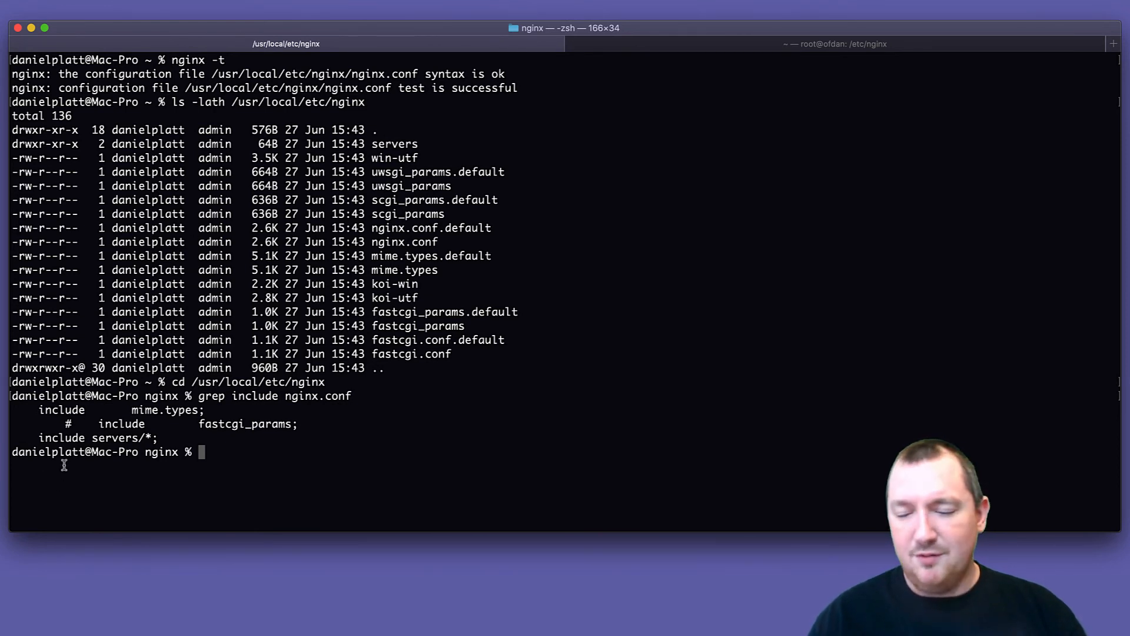